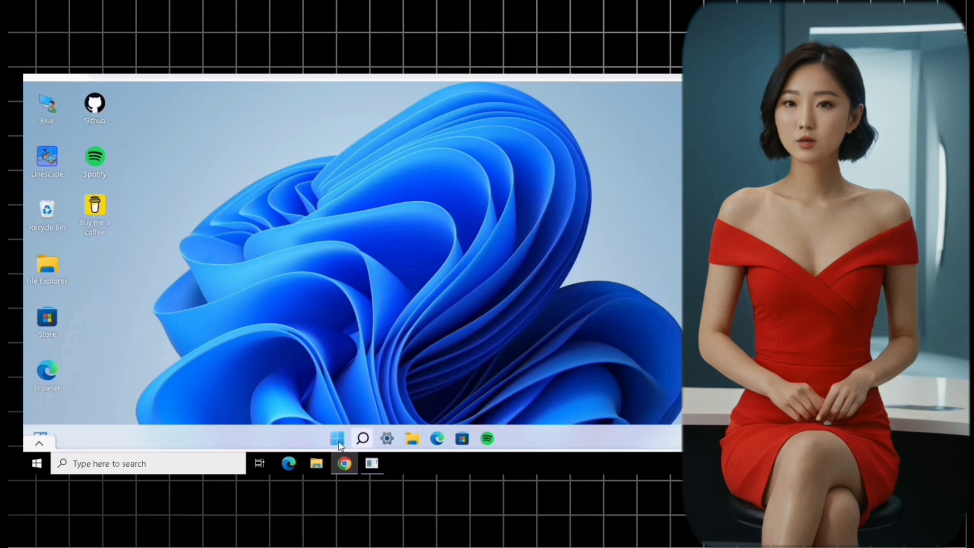
Open the Start menu showing pinned apps like Browser, Mail, Settings and Store
{"action": "left_click", "coordinate": [337, 438]}
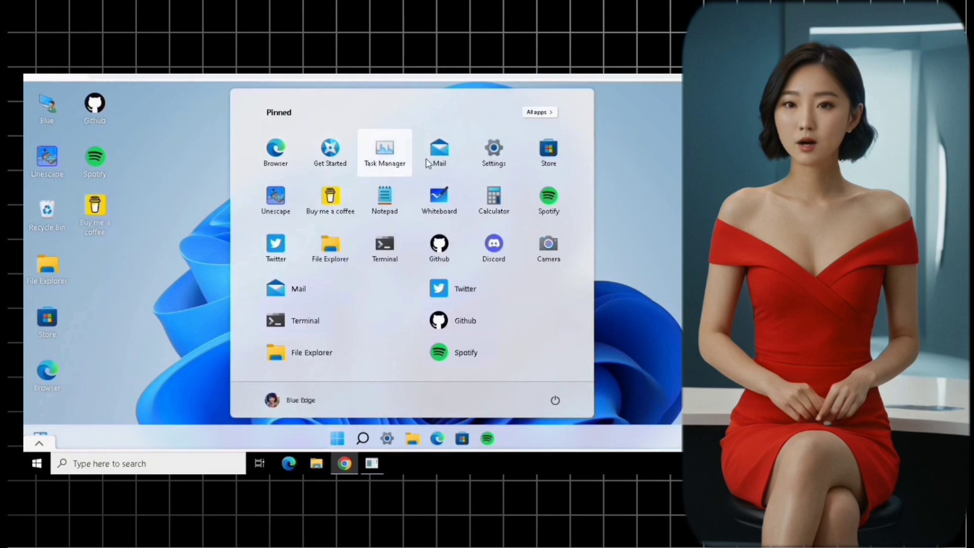
{"action": "mouse_move", "coordinate": [548, 248]}
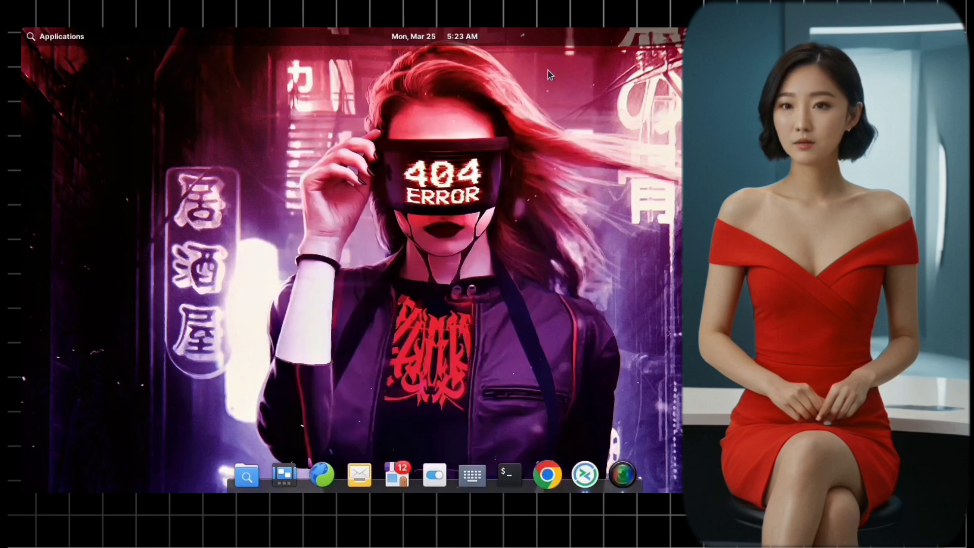
{"action": "mouse_move", "coordinate": [284, 474]}
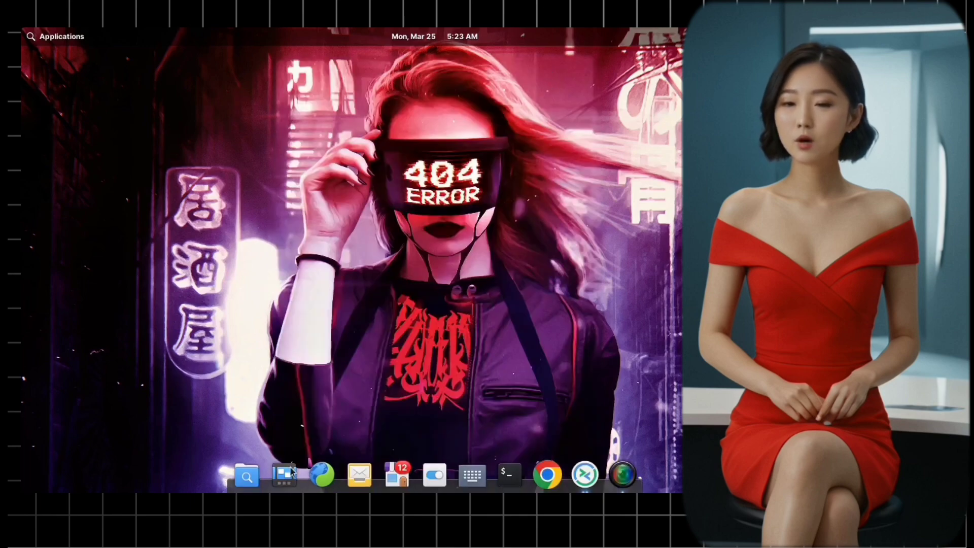
{"action": "left_click", "coordinate": [584, 474]}
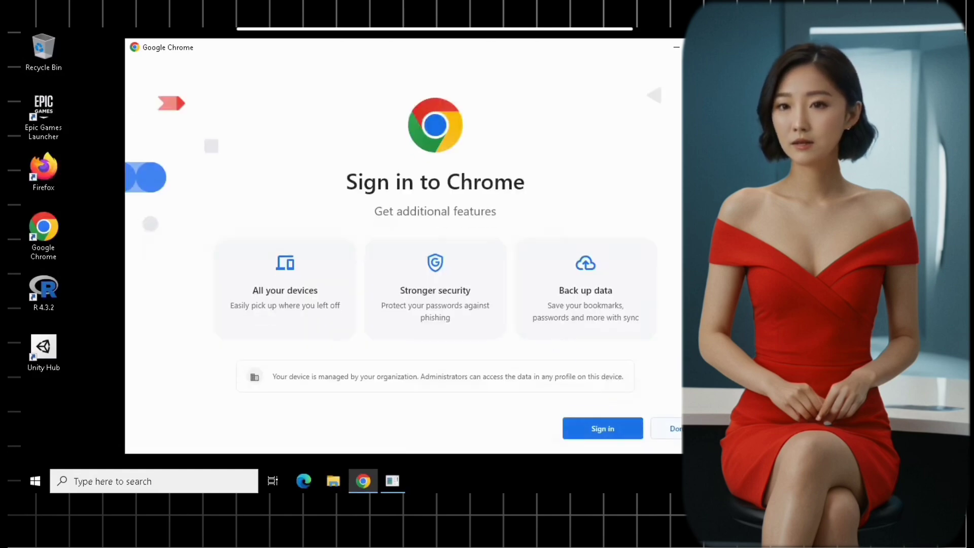
Skip Chrome sign-in and maximize the browser window
{"action": "left_click", "coordinate": [677, 428]}
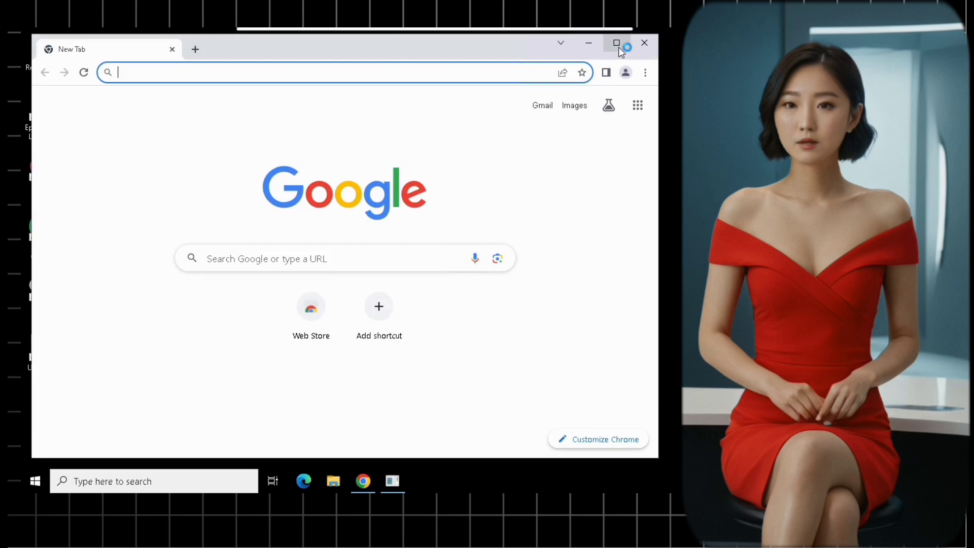
{"action": "left_click", "coordinate": [616, 42]}
{"action": "type", "text": "windows 11"}
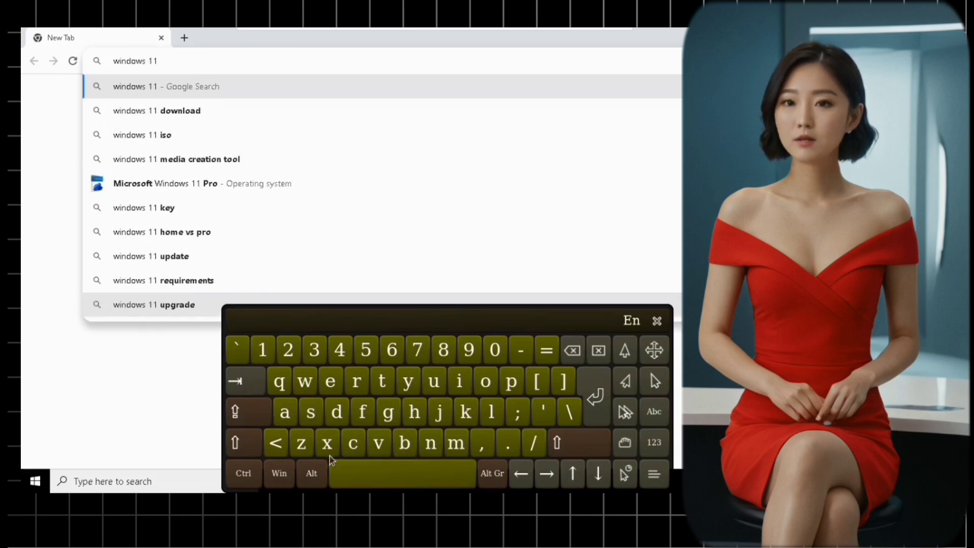
Search Google for 'windows 11 in react' from the address bar
{"action": "left_click", "coordinate": [458, 380]}
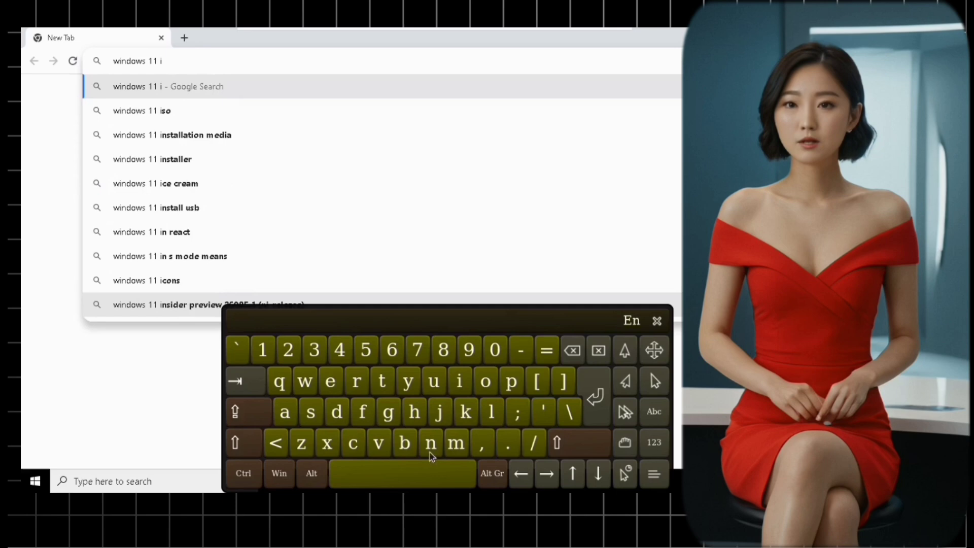
{"action": "left_click", "coordinate": [430, 442]}
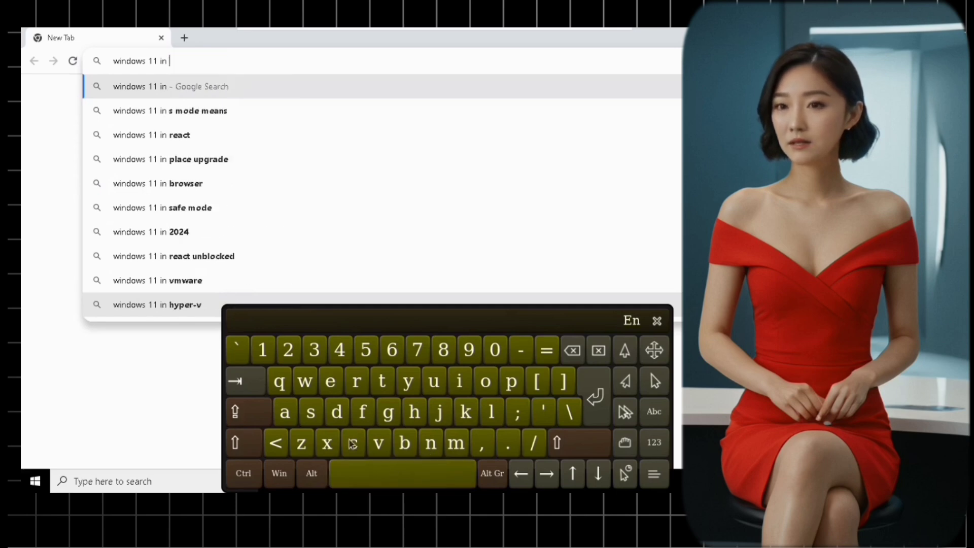
{"action": "type", "text": "react"}
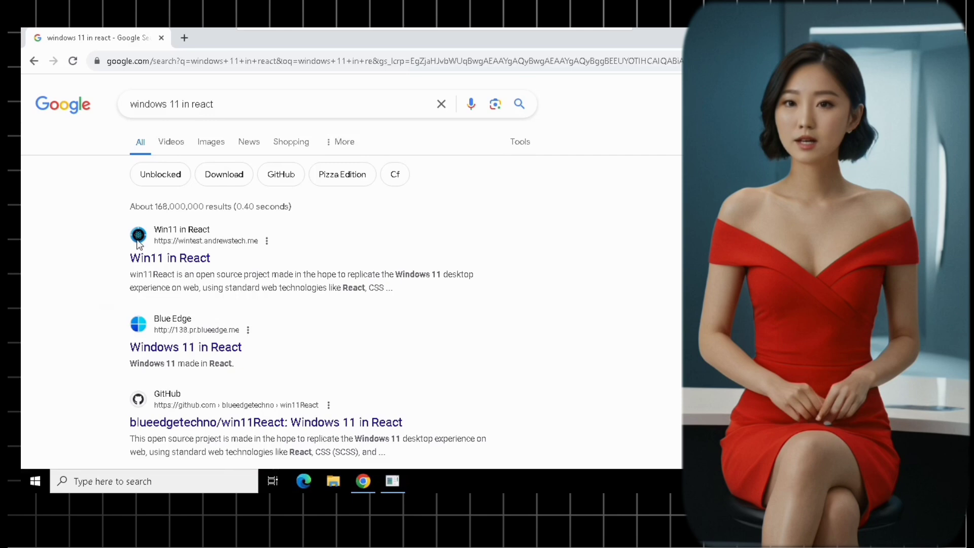
{"action": "mouse_move", "coordinate": [175, 259]}
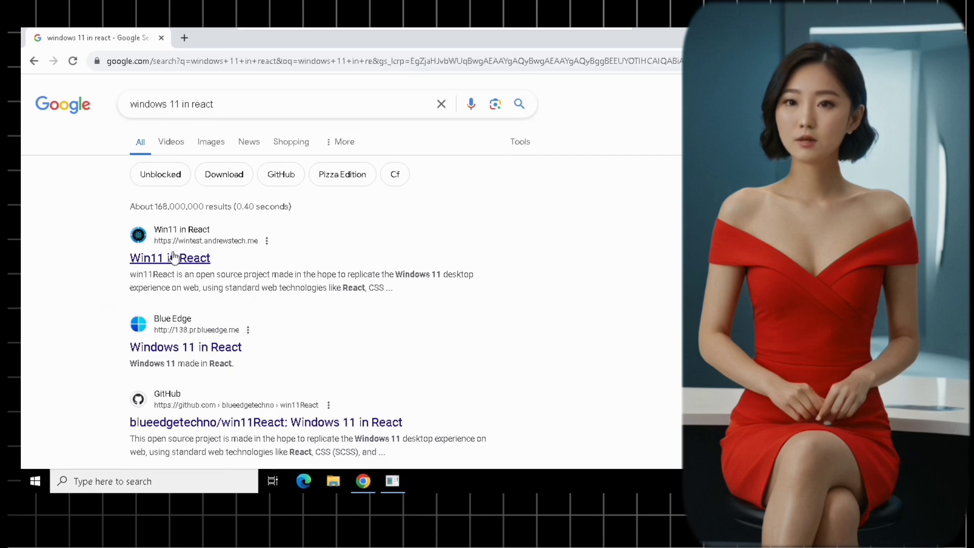
Open the Win11 in React result, loading wintest.andrewstech.me to its Blue Edge sign-in screen
{"action": "left_click", "coordinate": [169, 258]}
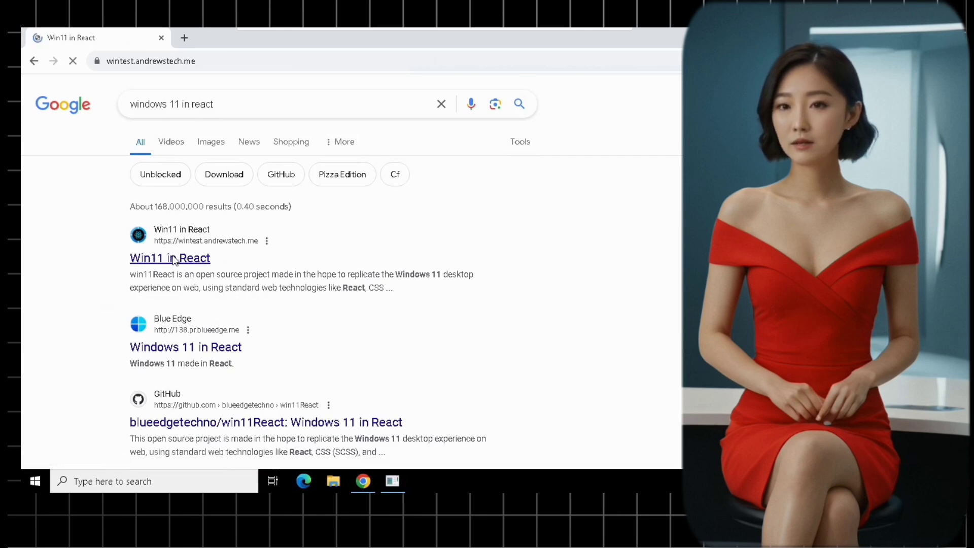
{"action": "left_click", "coordinate": [169, 258]}
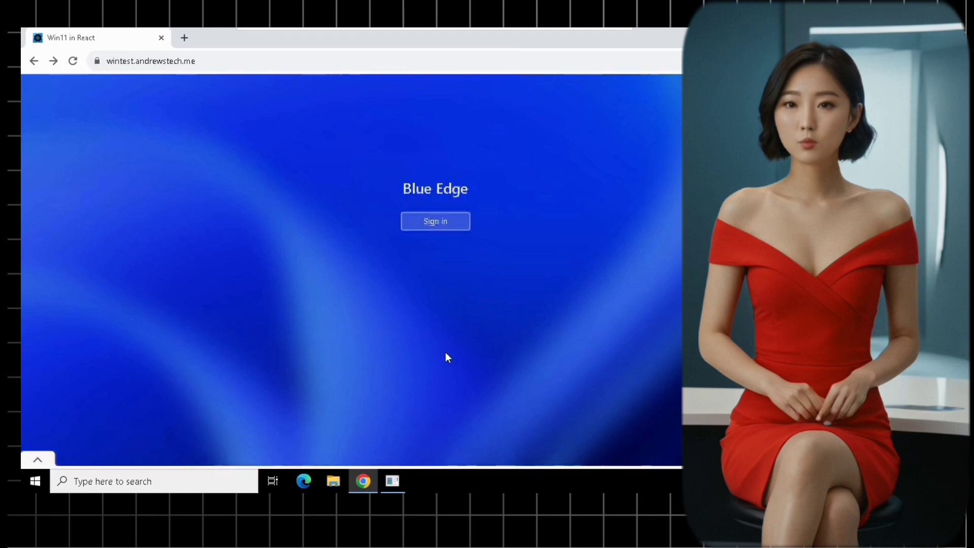
Sign in to the web desktop and acknowledge the About notice with 'Ok, I understand'
{"action": "left_click", "coordinate": [435, 221]}
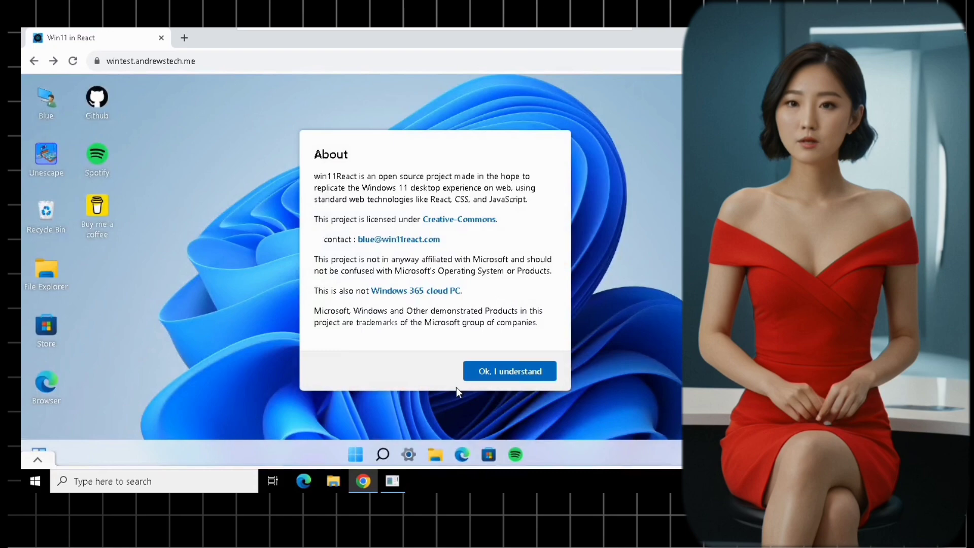
{"action": "mouse_move", "coordinate": [459, 386]}
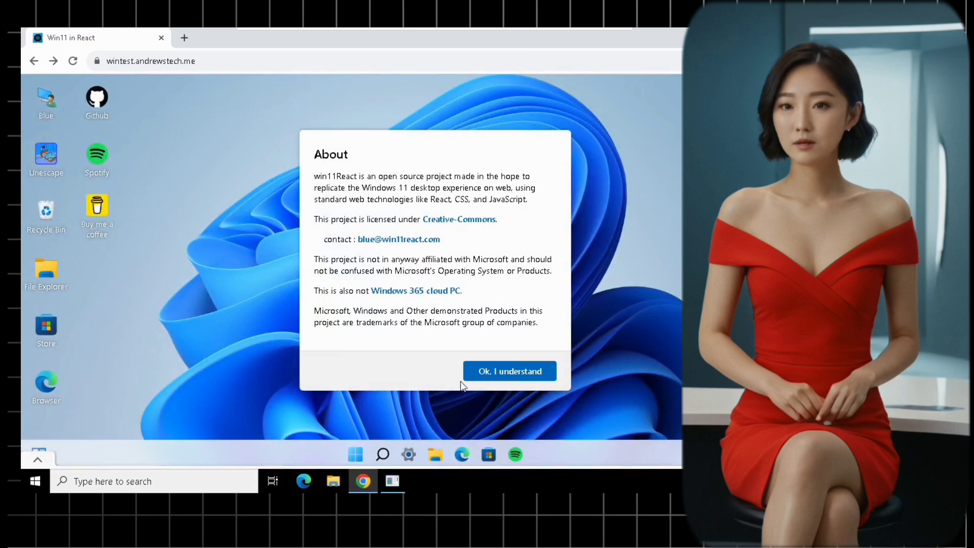
{"action": "left_click", "coordinate": [508, 371]}
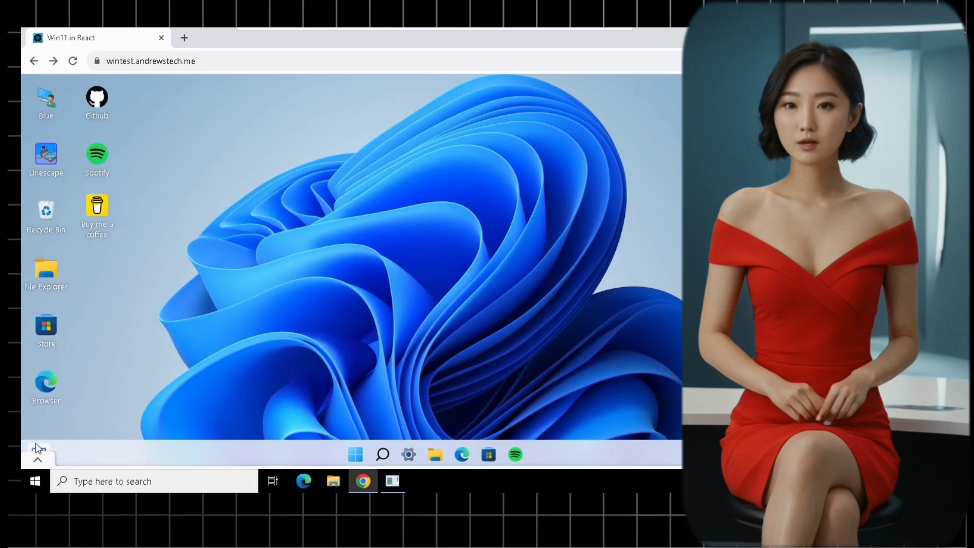
{"action": "mouse_move", "coordinate": [176, 425]}
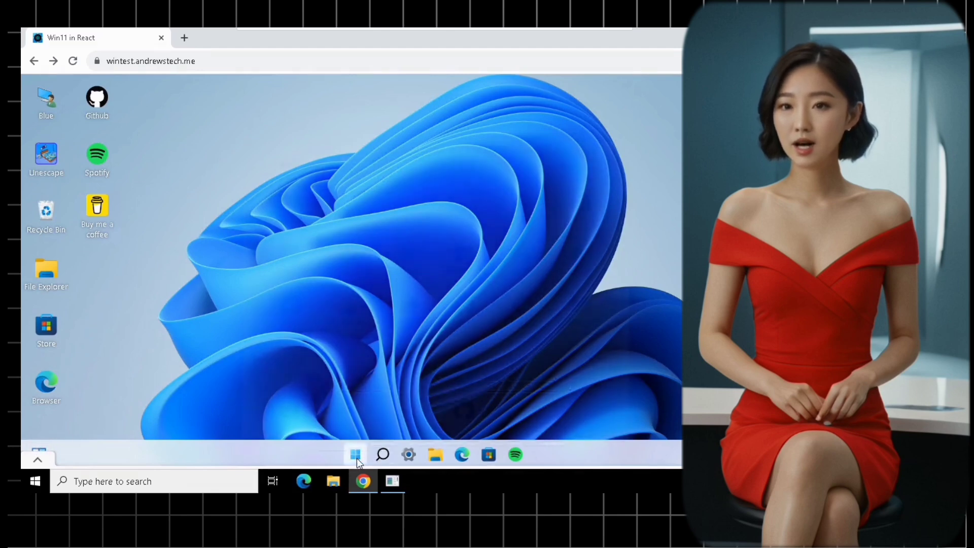
Launch the Store from Start's pinned apps and browse its featured apps and games
{"action": "left_click", "coordinate": [355, 455]}
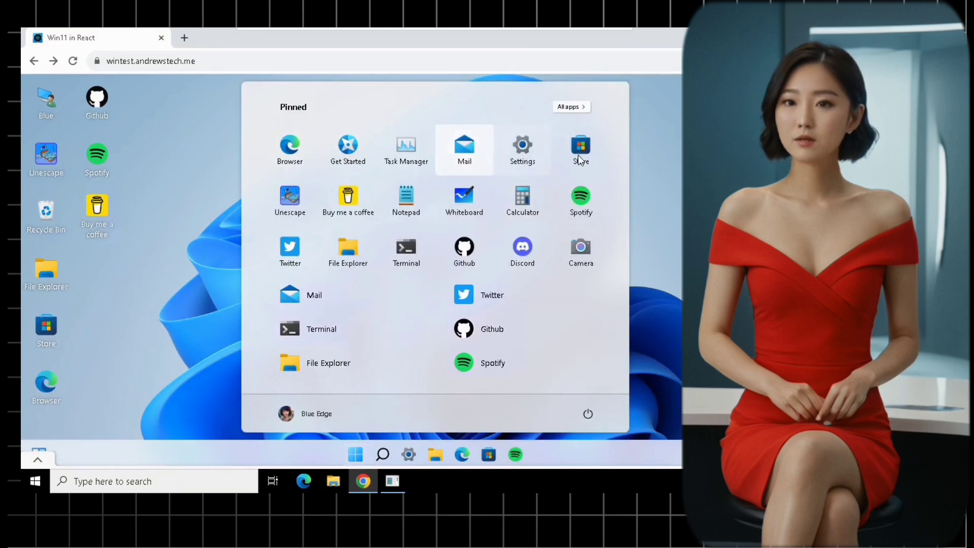
{"action": "mouse_move", "coordinate": [580, 149]}
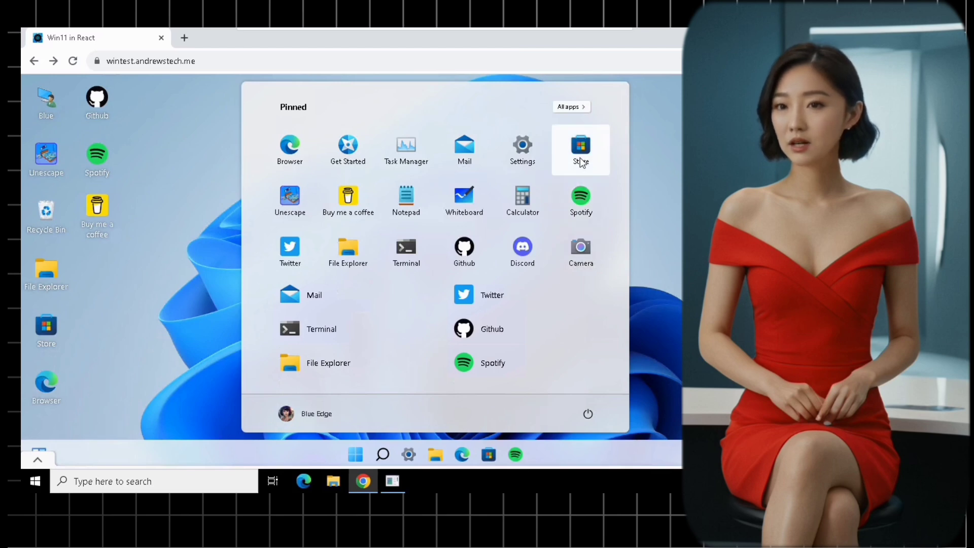
{"action": "left_click", "coordinate": [580, 149]}
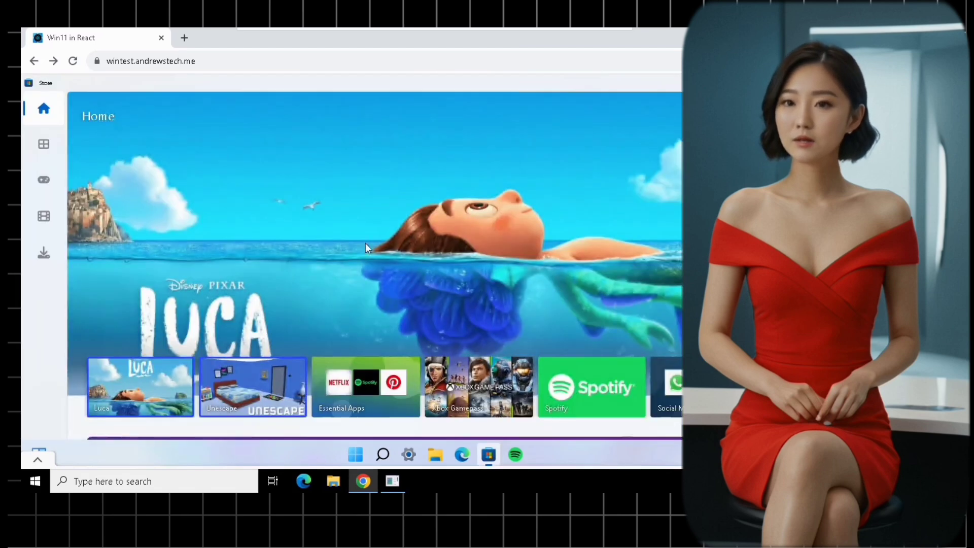
{"action": "mouse_move", "coordinate": [44, 149]}
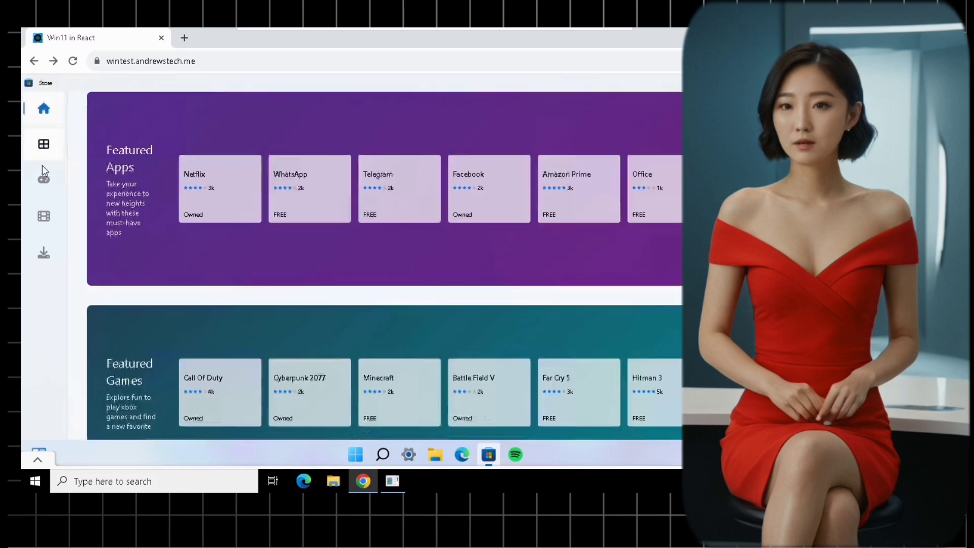
{"action": "left_click", "coordinate": [44, 144]}
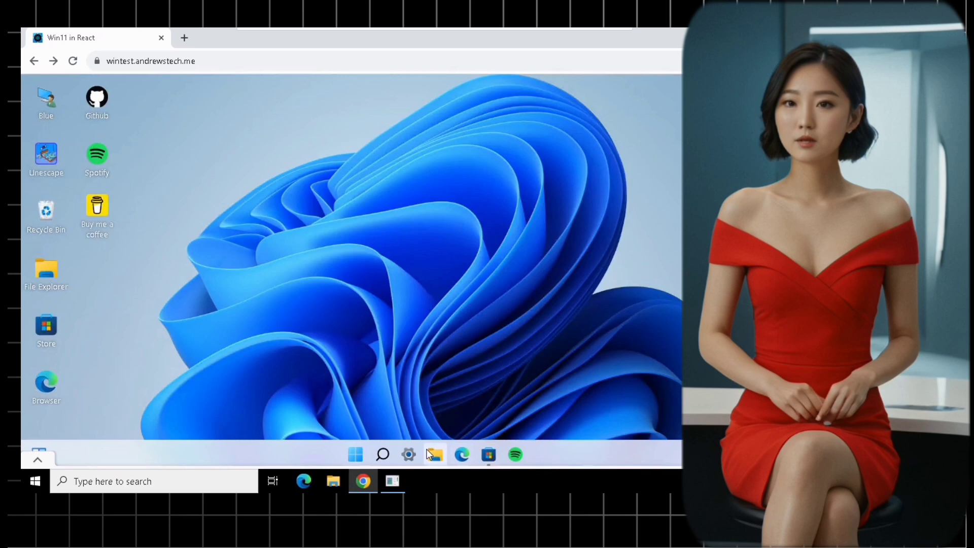
{"action": "mouse_move", "coordinate": [241, 340]}
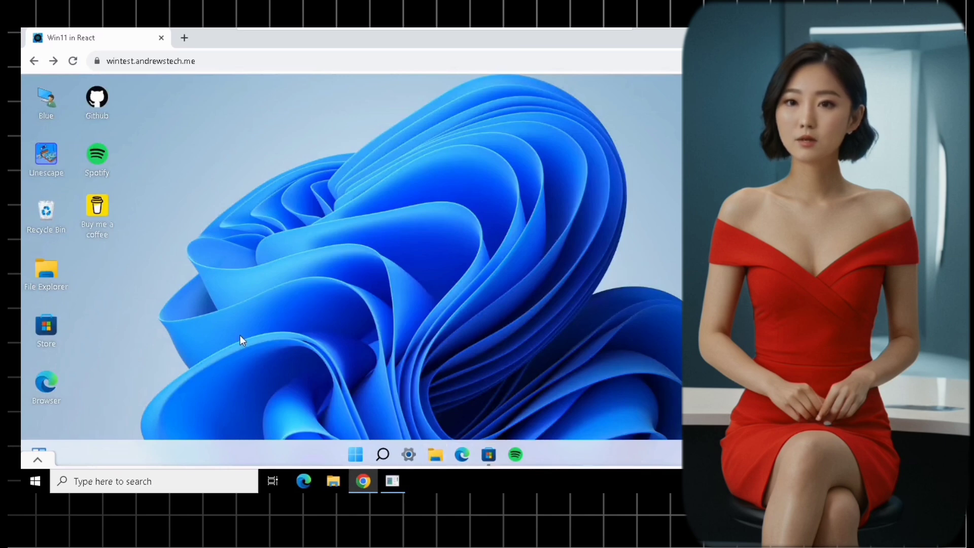
{"action": "mouse_move", "coordinate": [241, 330]}
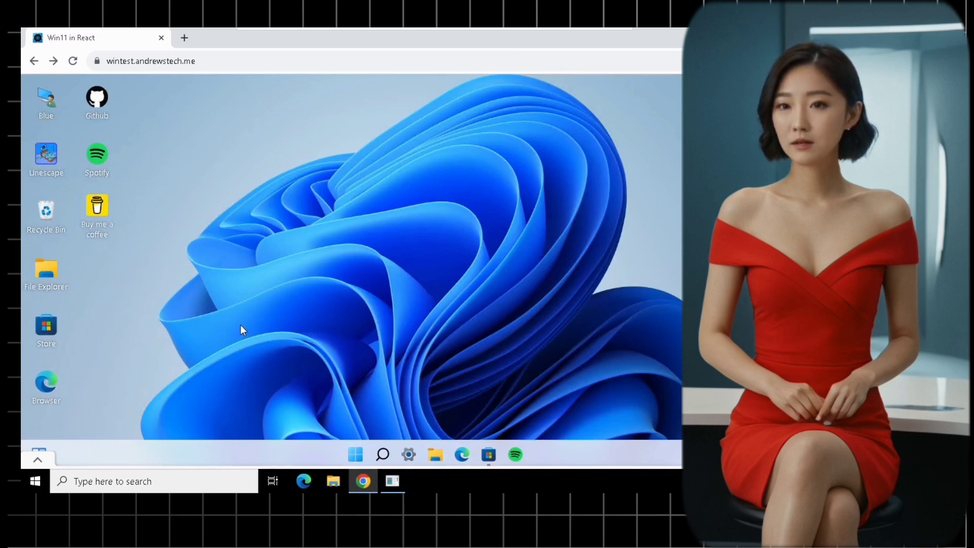
{"action": "mouse_move", "coordinate": [435, 454]}
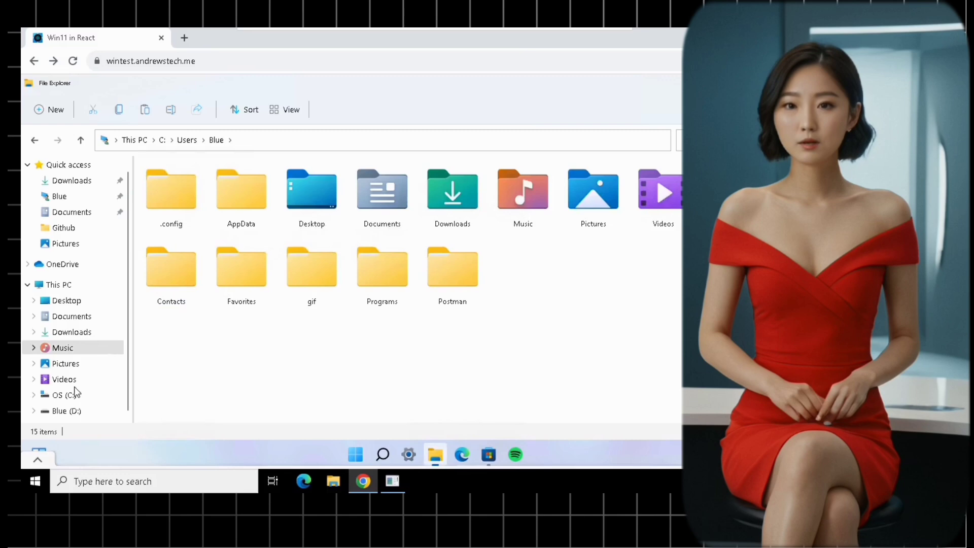
{"action": "left_click", "coordinate": [63, 410]}
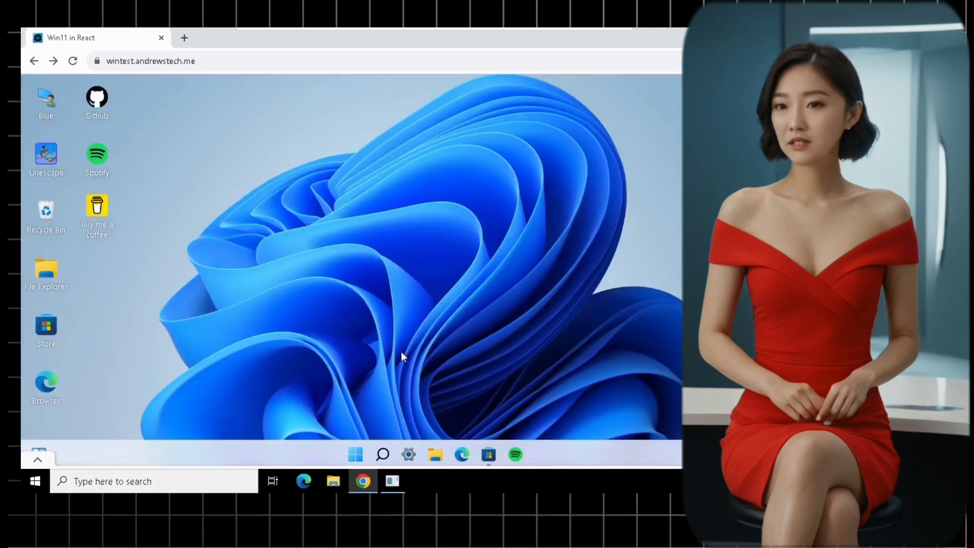
{"action": "mouse_move", "coordinate": [463, 454]}
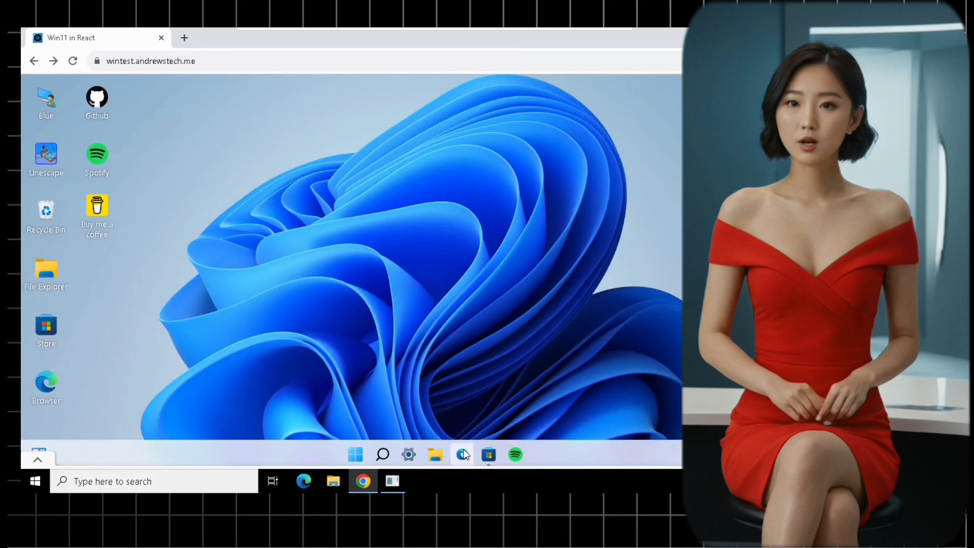
{"action": "left_click", "coordinate": [462, 455]}
{"action": "type", "text": "speed t"}
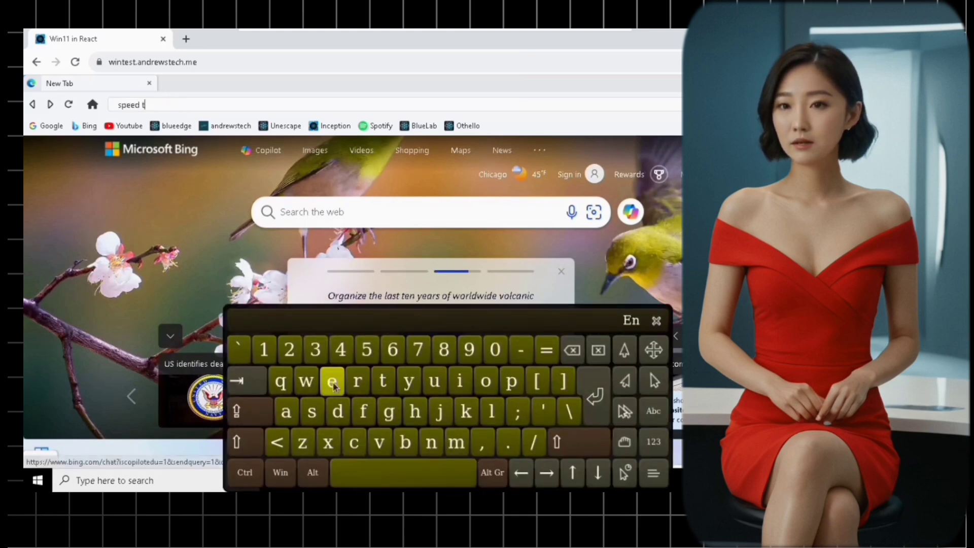
{"action": "key", "text": "Return"}
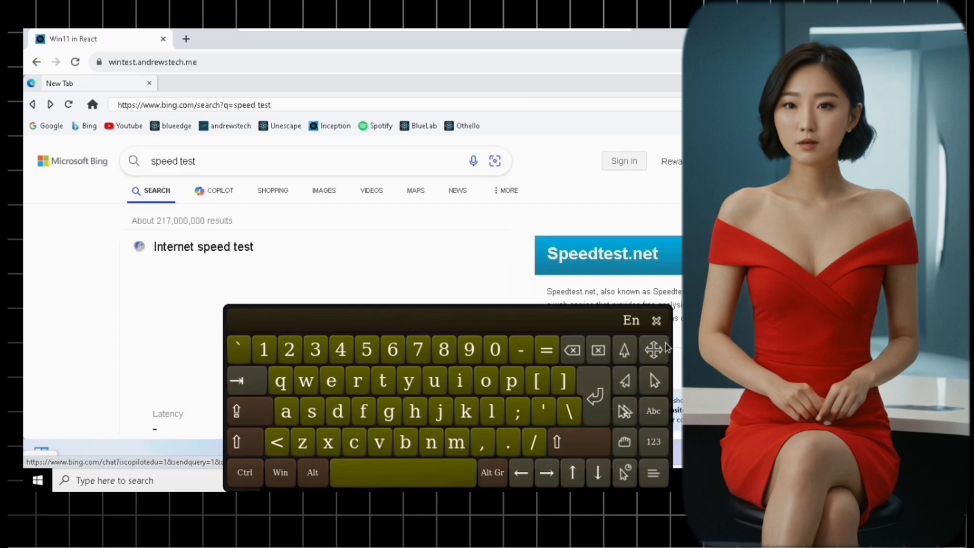
{"action": "left_click", "coordinate": [656, 319]}
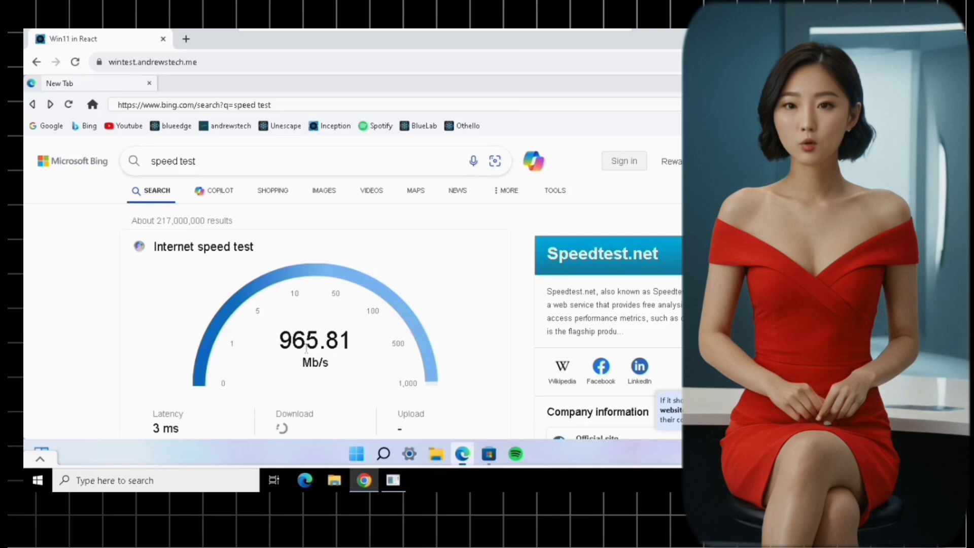
{"action": "mouse_move", "coordinate": [678, 438]}
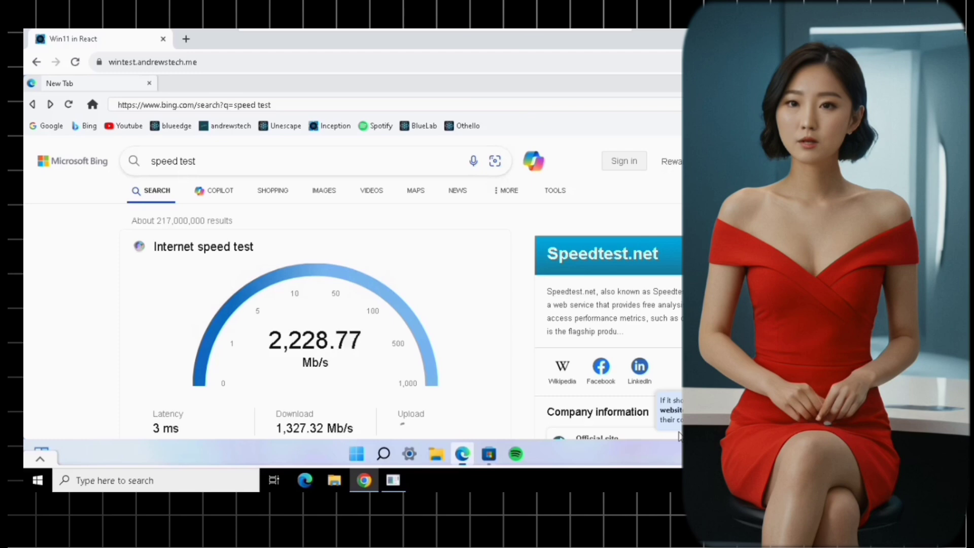
{"action": "left_click", "coordinate": [149, 82]}
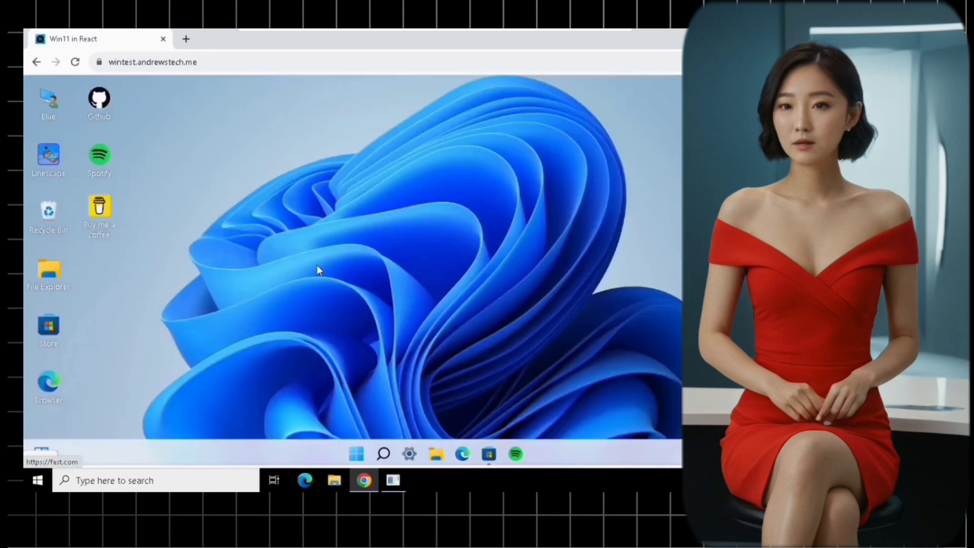
{"action": "mouse_move", "coordinate": [490, 428]}
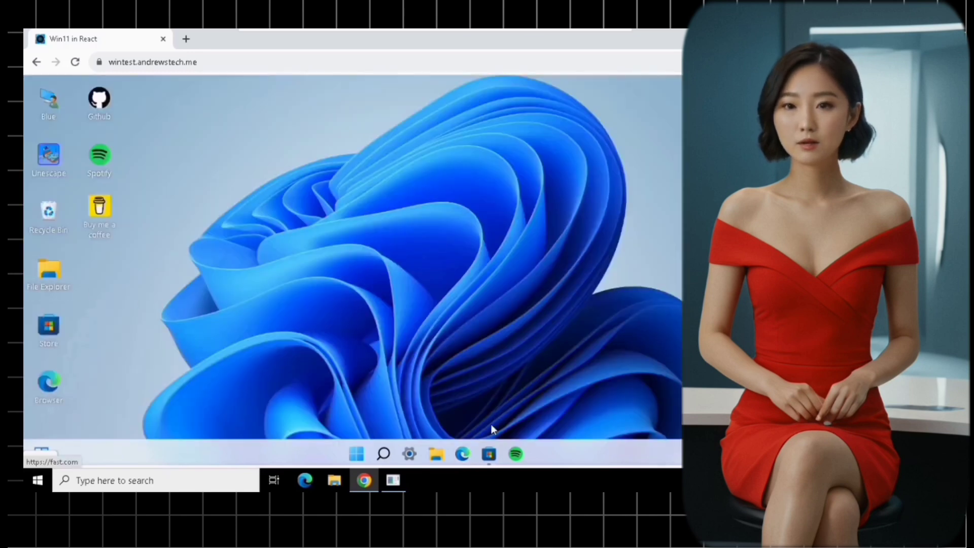